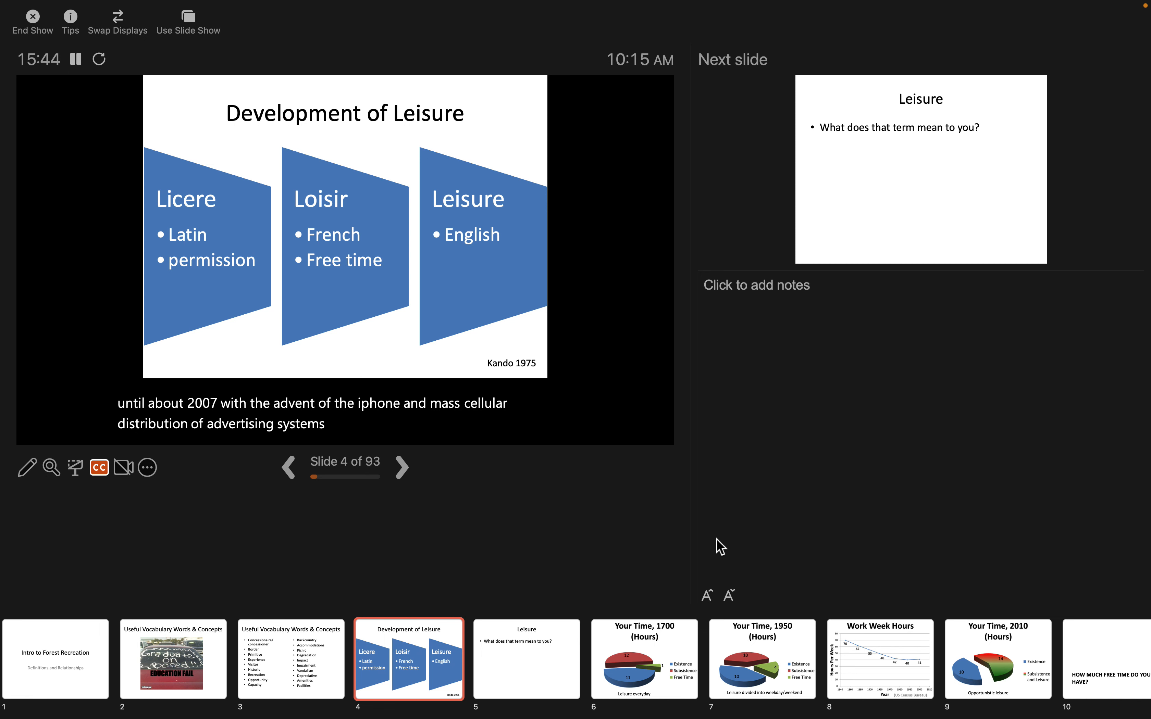
Step: Advance the slideshow to slide 5, 'Leisure'
left_click(401, 467)
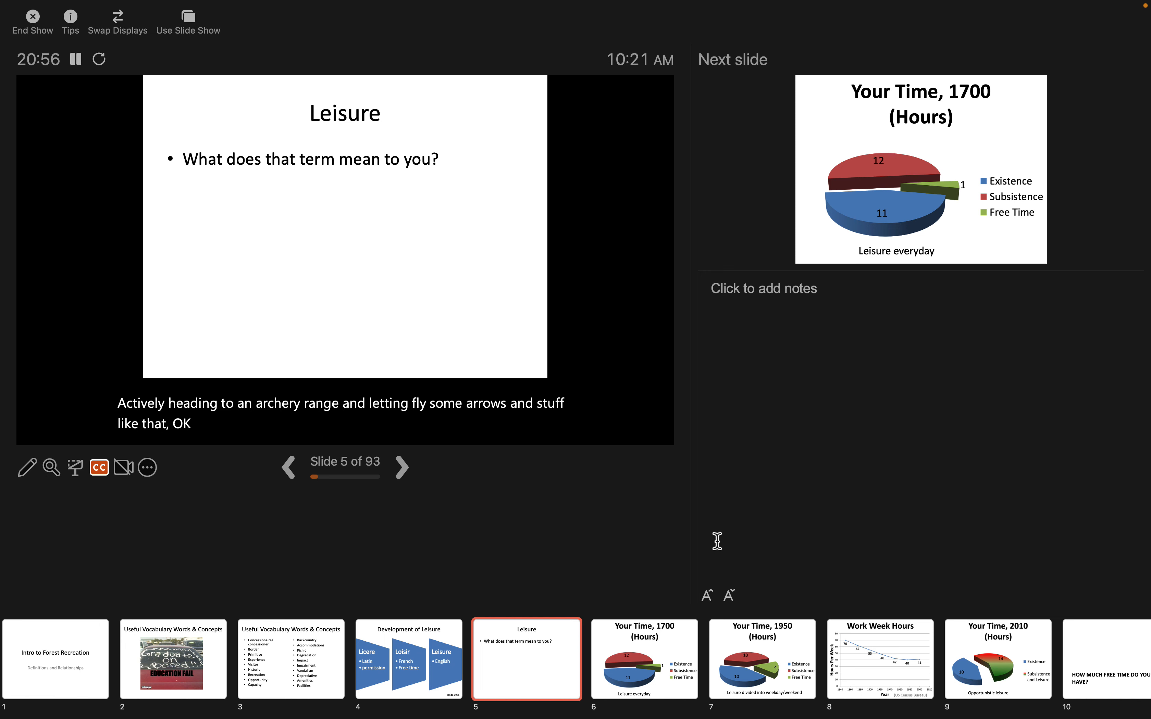
left_click(402, 467)
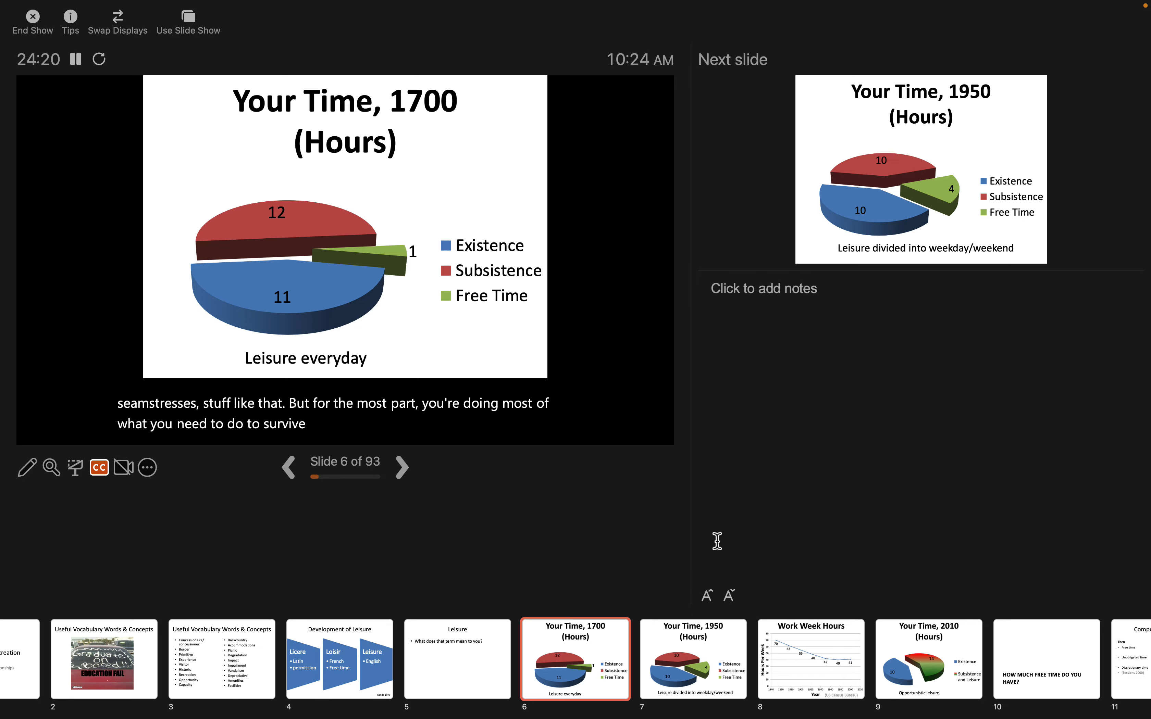
left_click(401, 467)
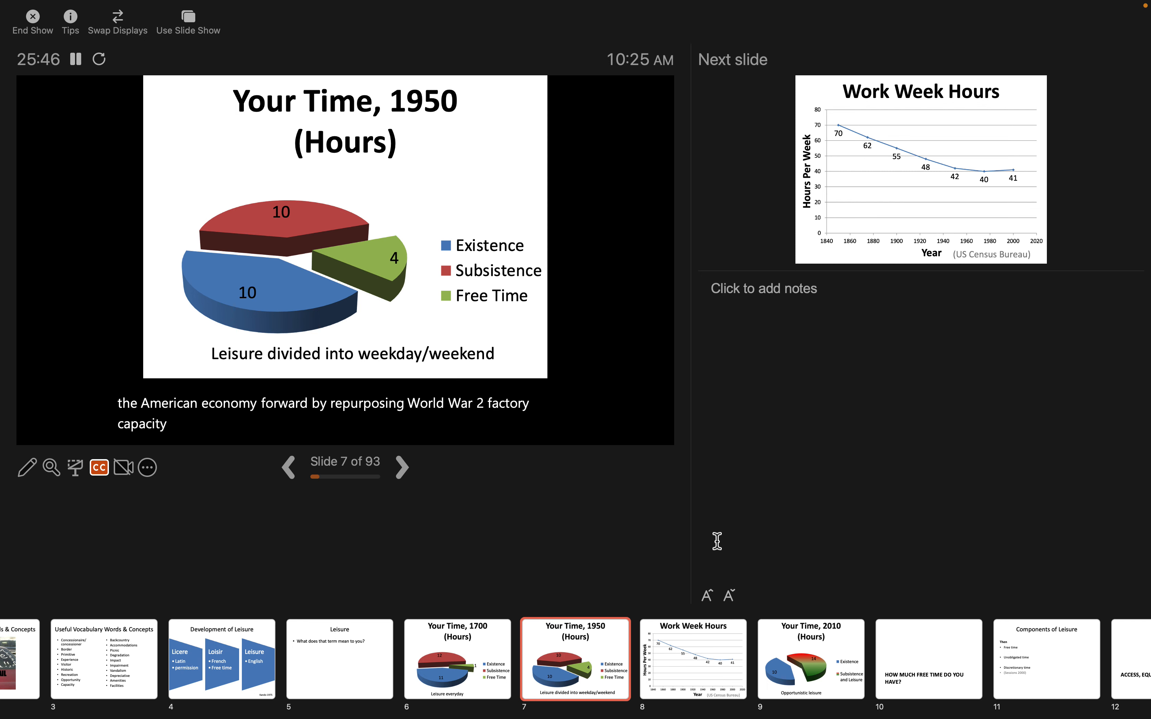
type("towards consumer goods.")
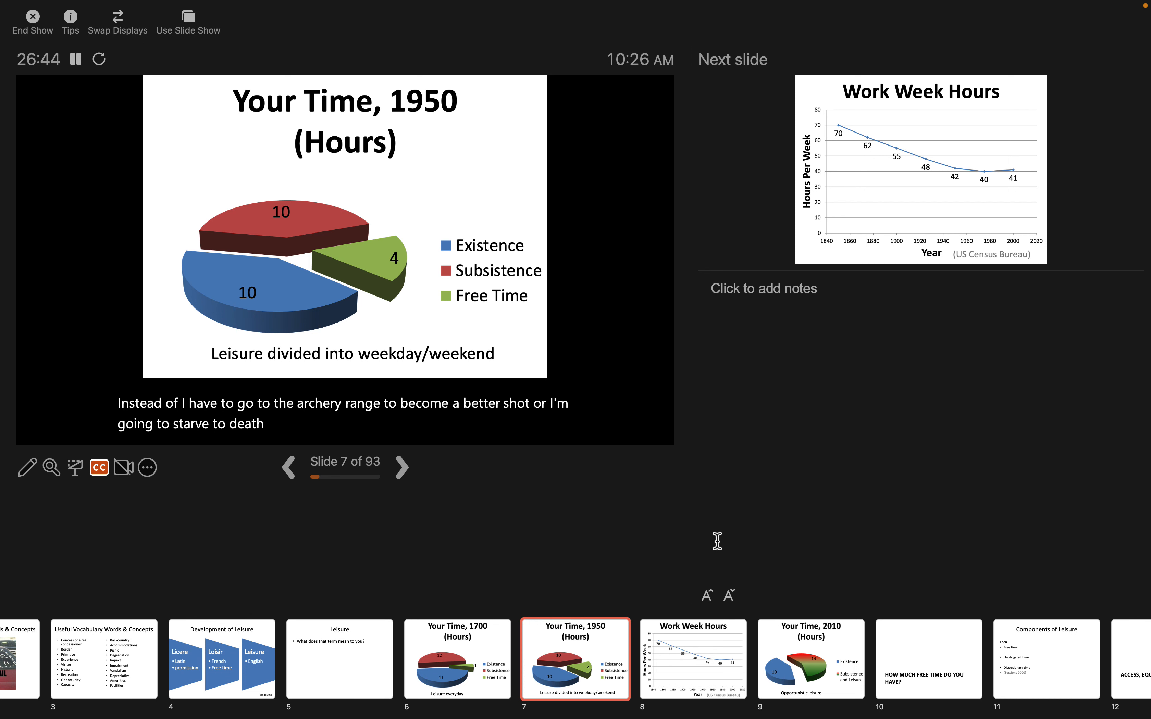
type("in 1700")
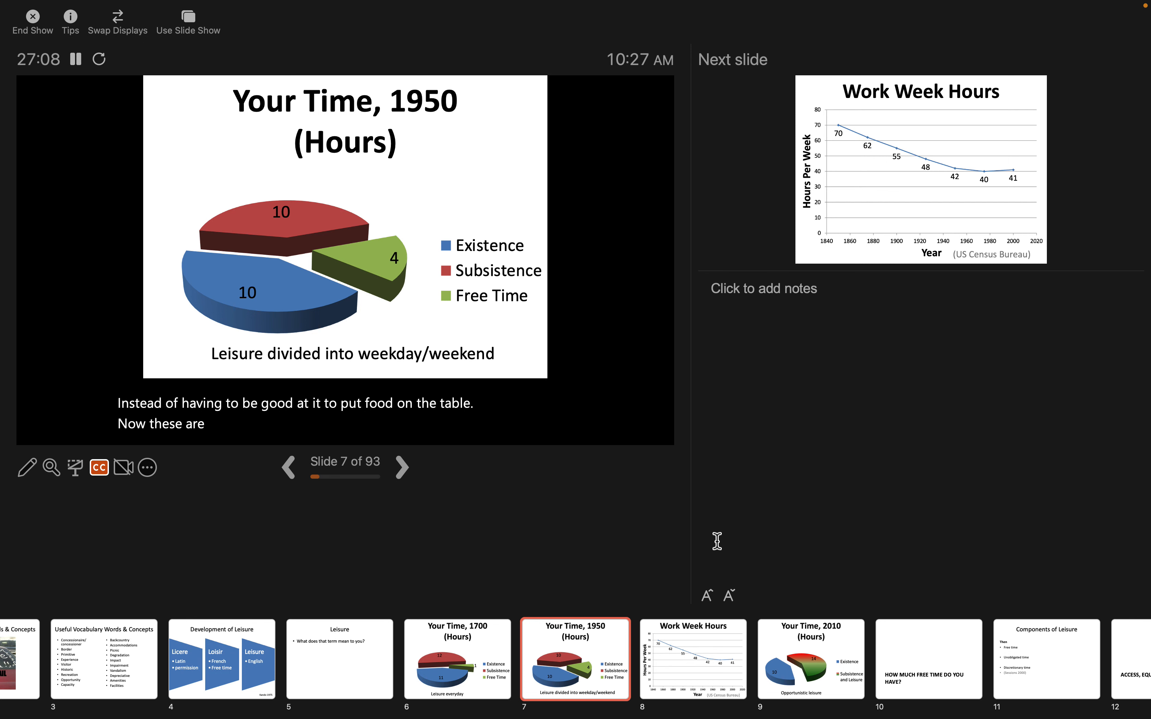
type("super duper")
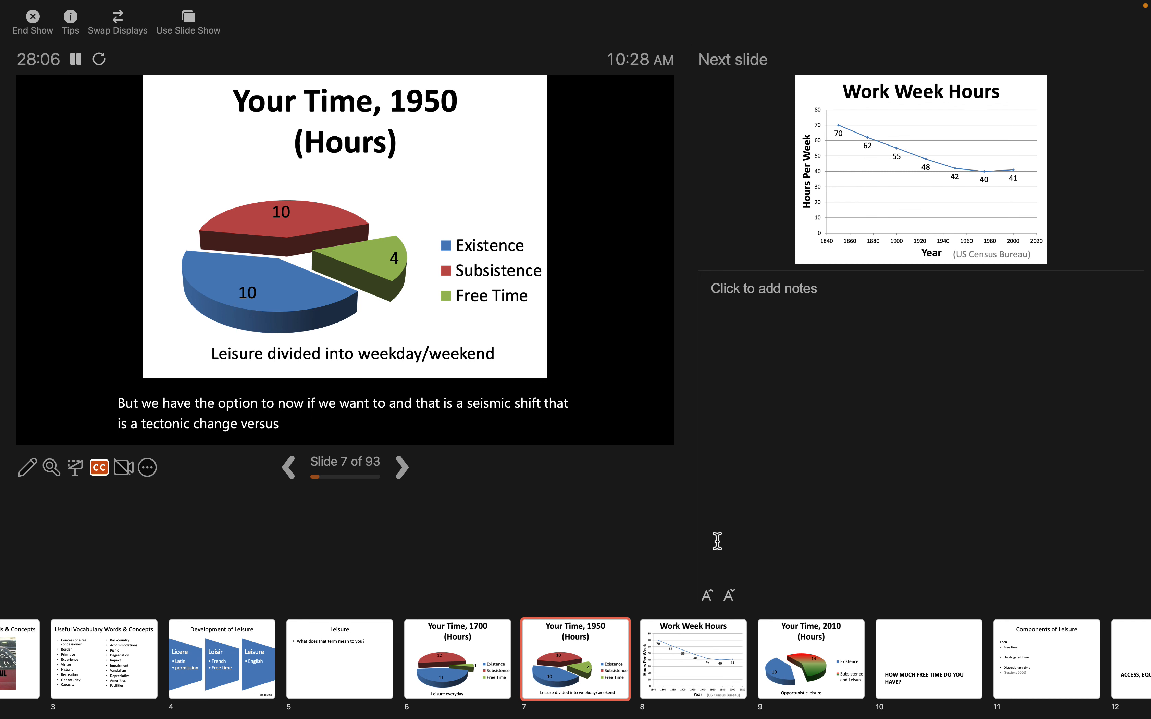
Step: Advance from slide 7 to slide 8, the 'Work Week Hours' line chart
left_click(401, 468)
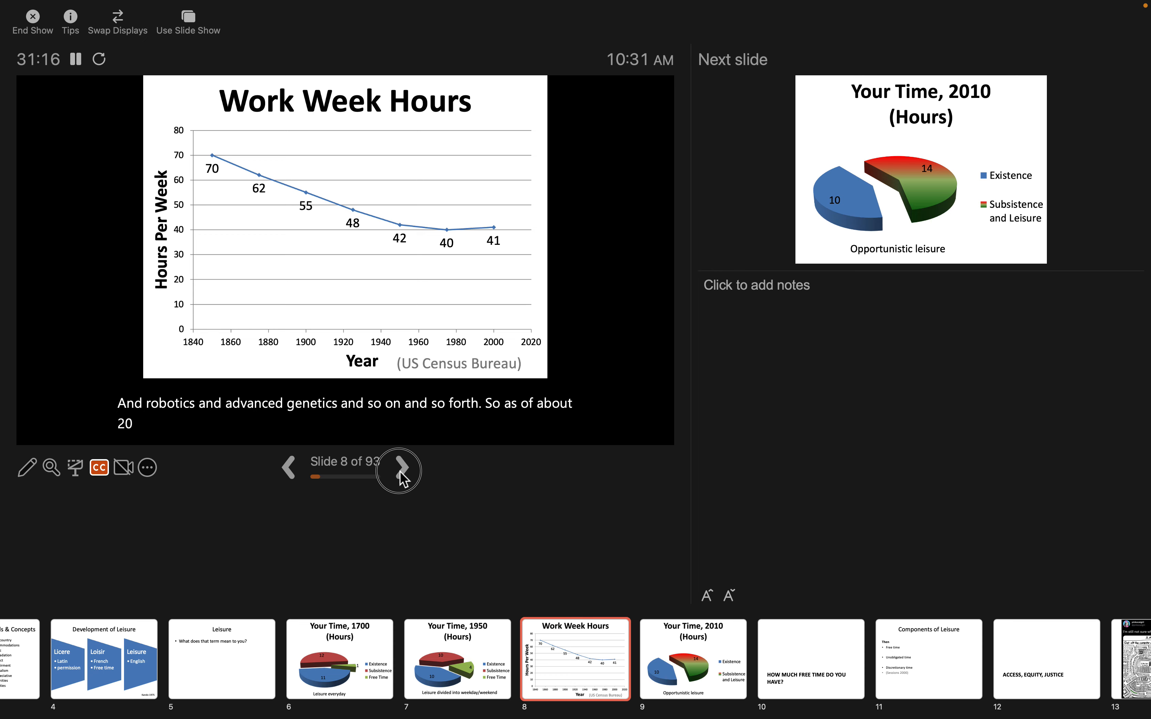
Step: Advance to slide 9, the 'Your Time, 2010 (Hours)' pie chart
left_click(400, 470)
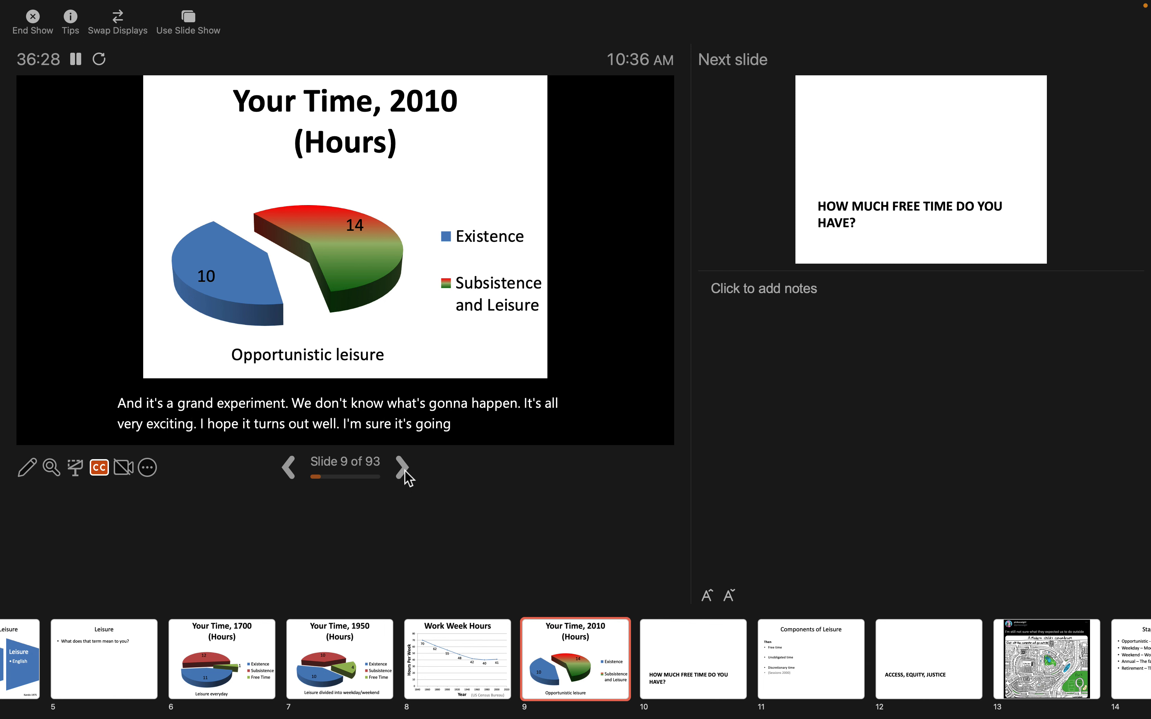
Step: Advance to slide 10, 'How much free time do you have?'
left_click(405, 467)
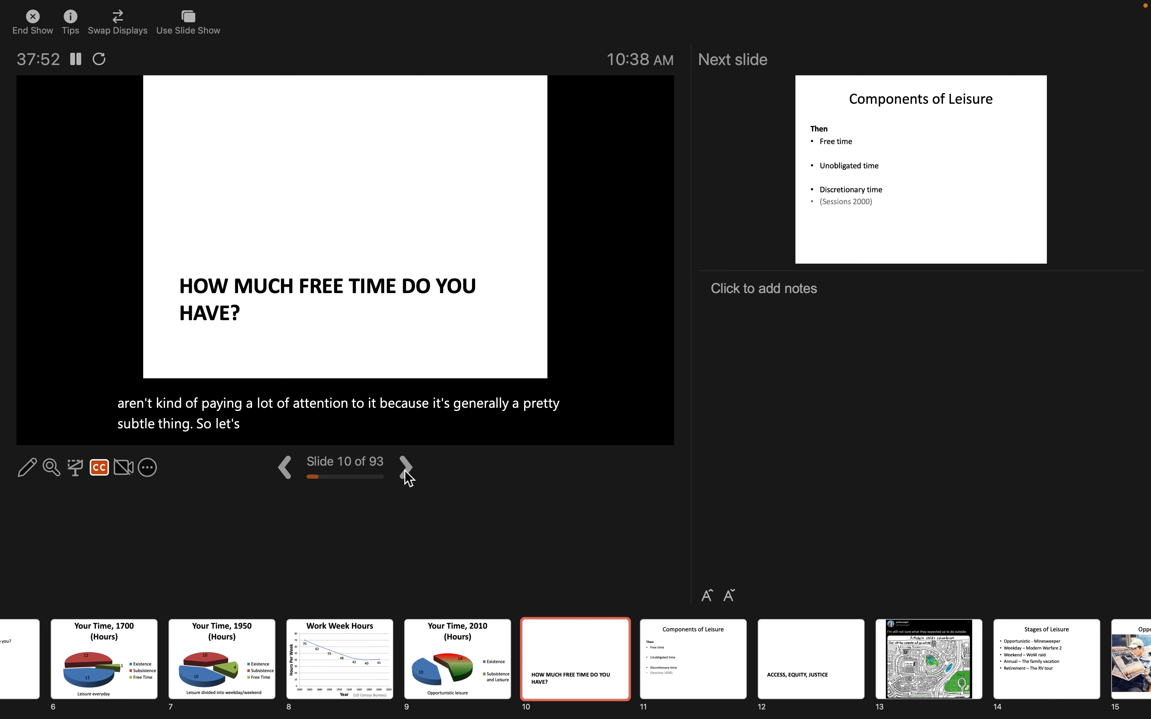
Step: Advance to slide 11, 'Components of Leisure'
left_click(407, 467)
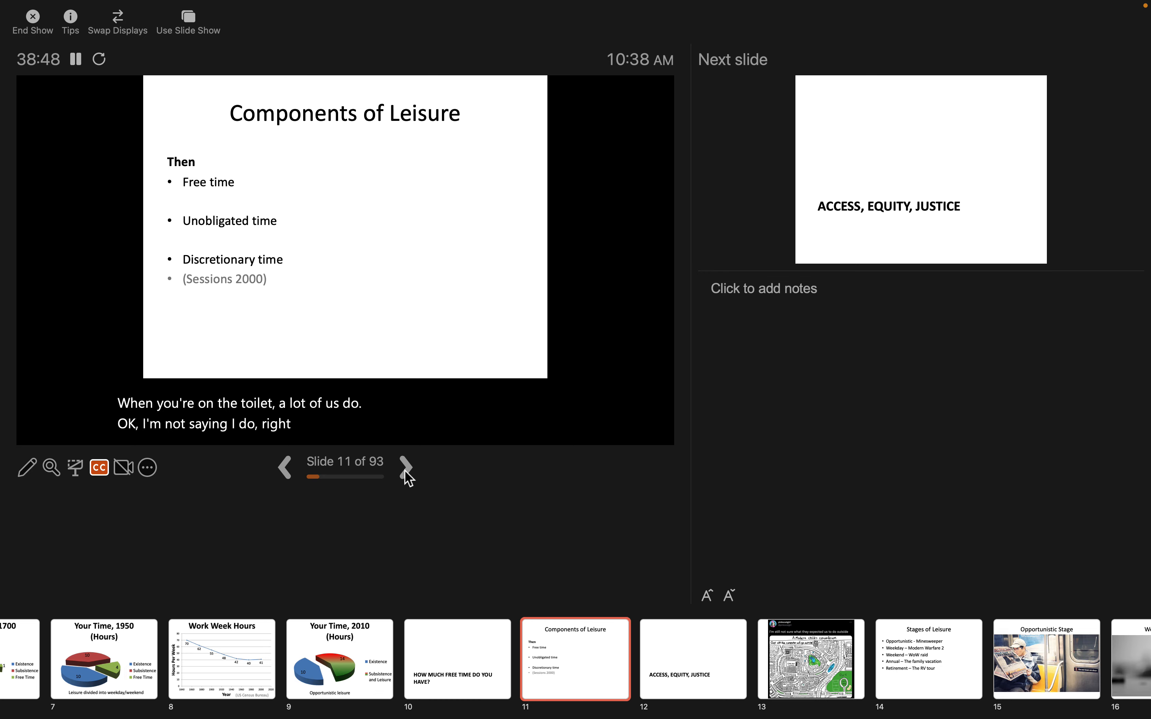
Step: Advance to slide 12, 'Access, Equity, Justice'
left_click(406, 468)
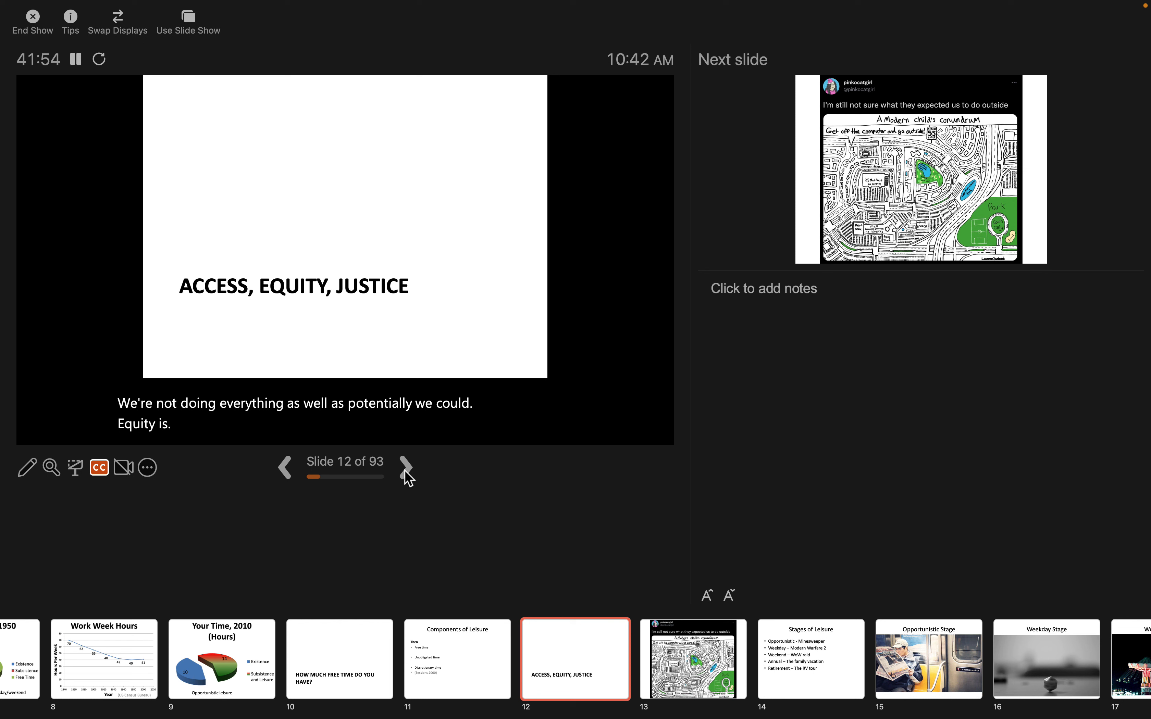
Step: Advance through the map cartoon slides to slide 13, the 'A Modern child's conundrum' tweet cartoon
left_click(406, 467)
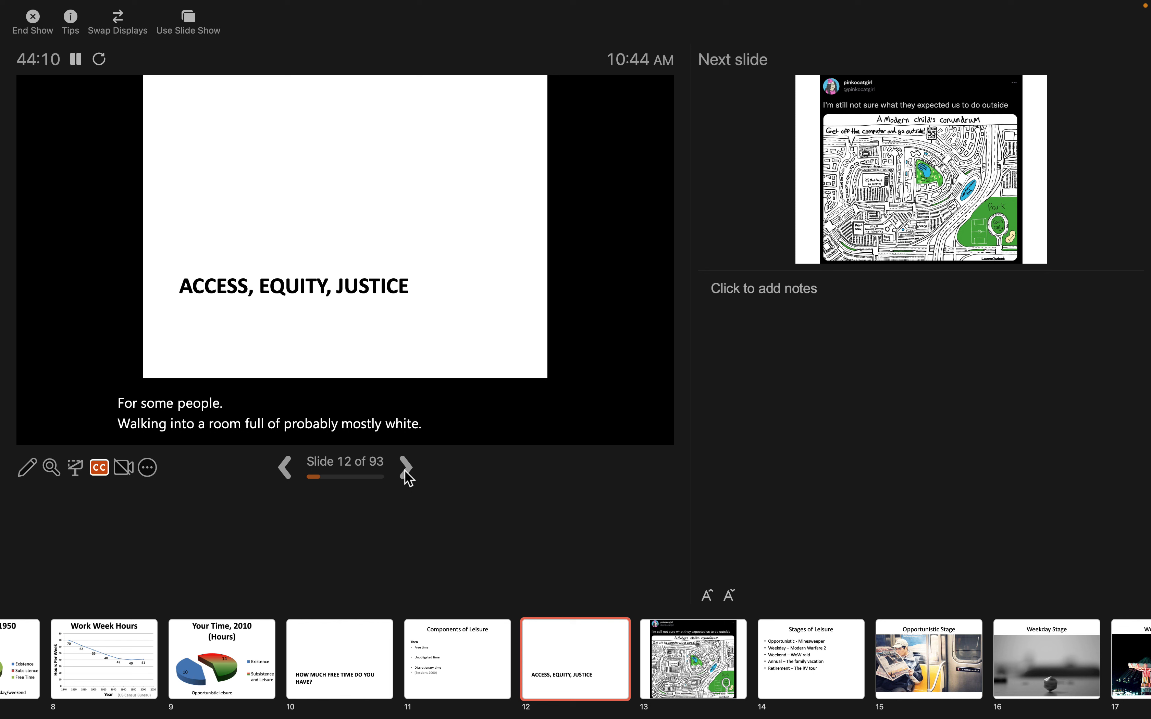
left_click(406, 467)
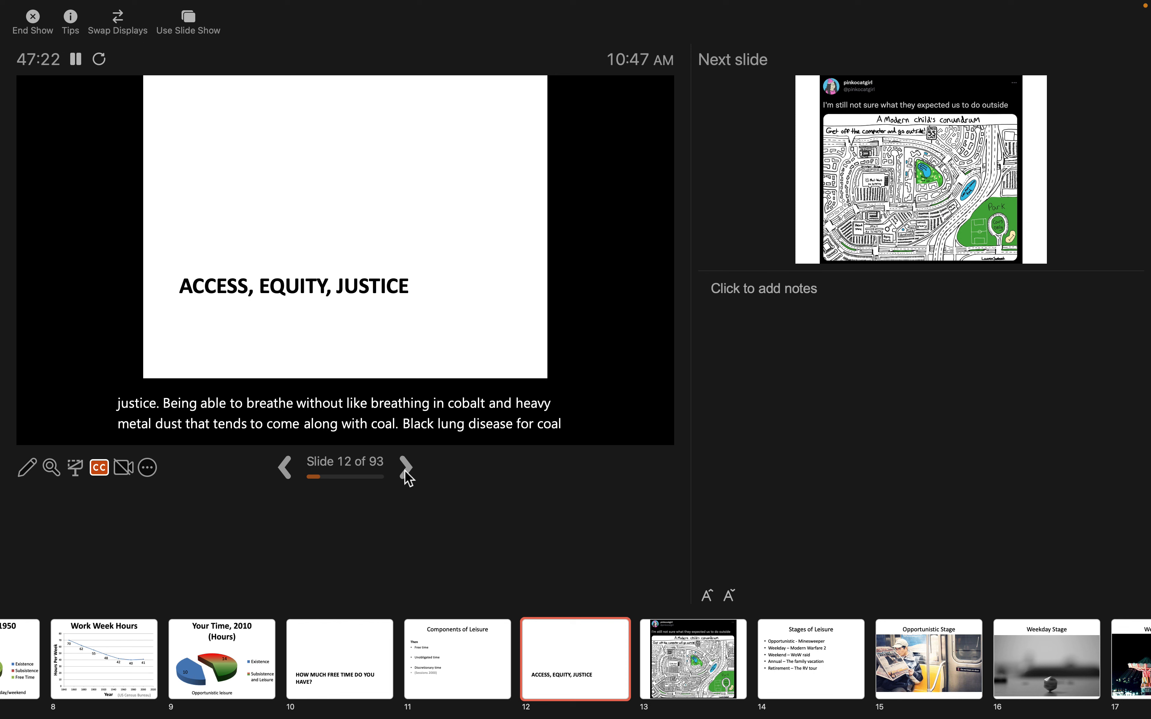
left_click(405, 467)
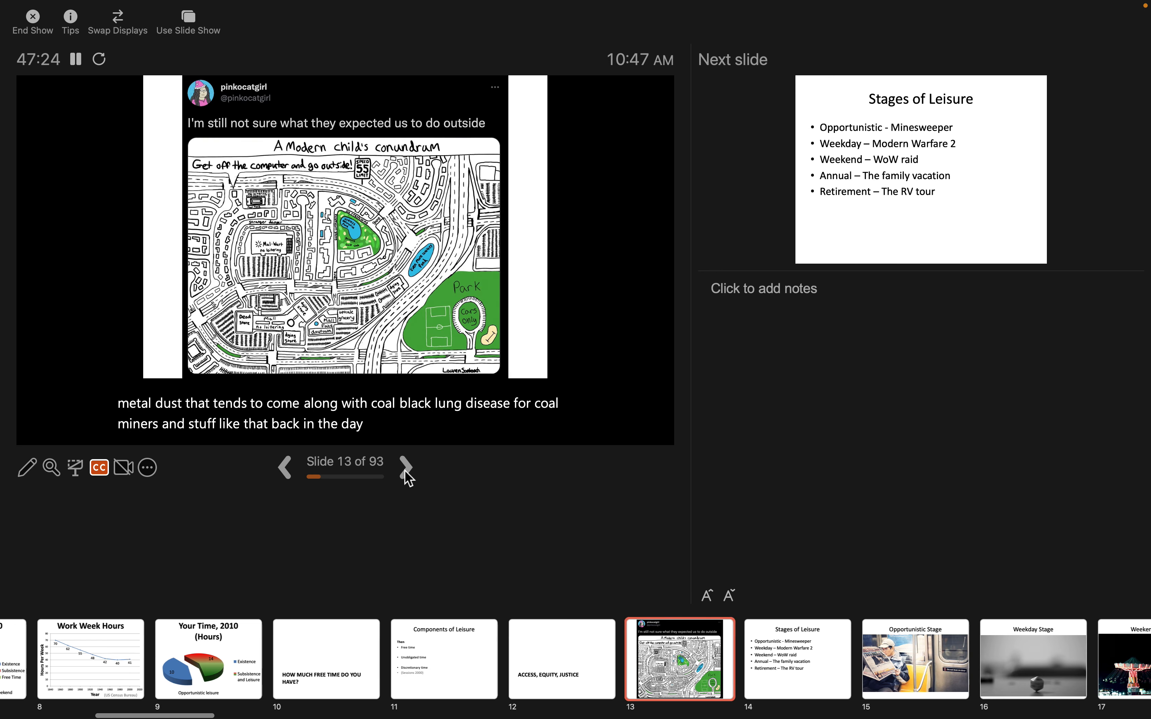